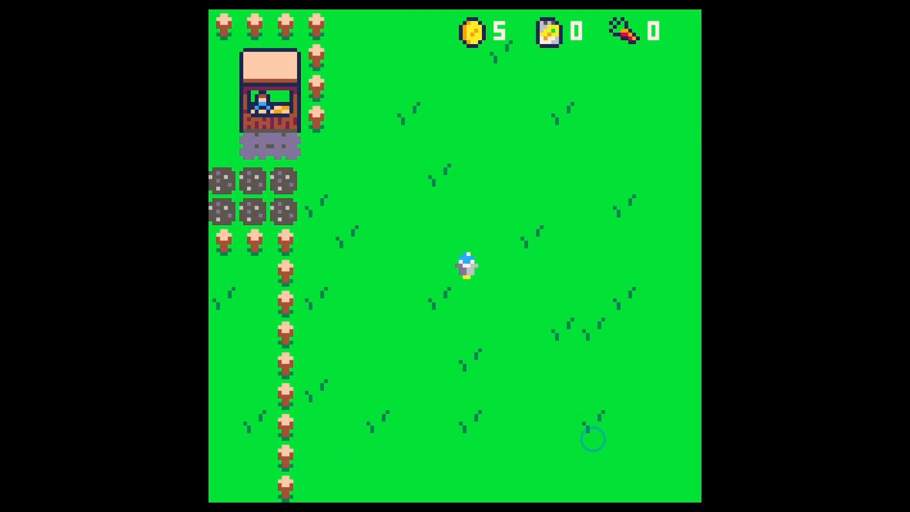
mouse_move(359, 450)
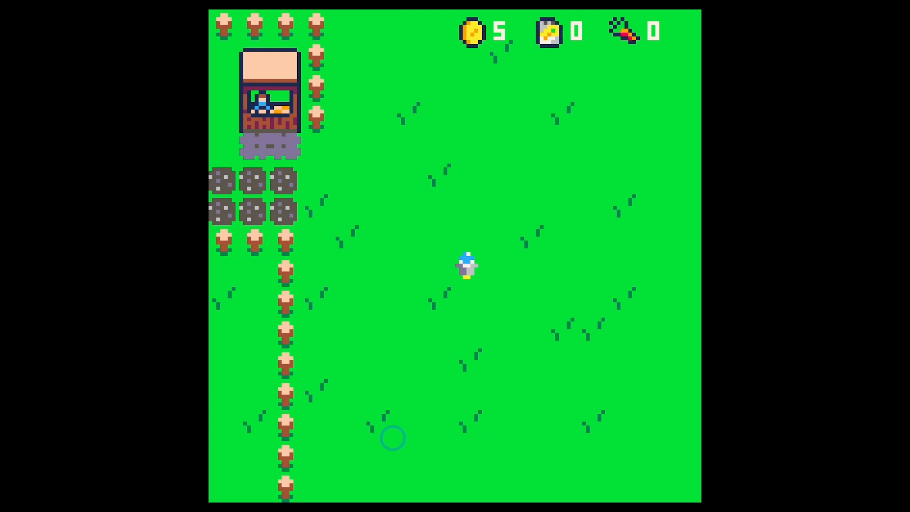
mouse_move(419, 423)
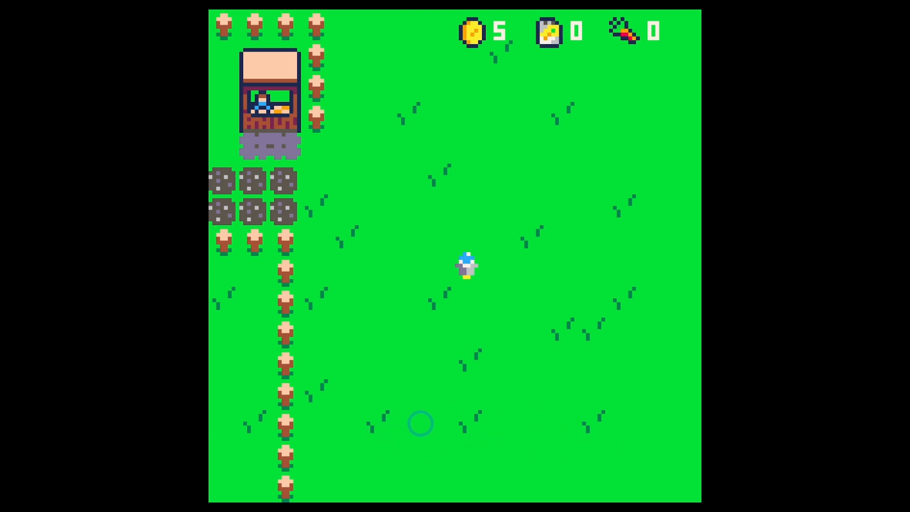
mouse_move(536, 412)
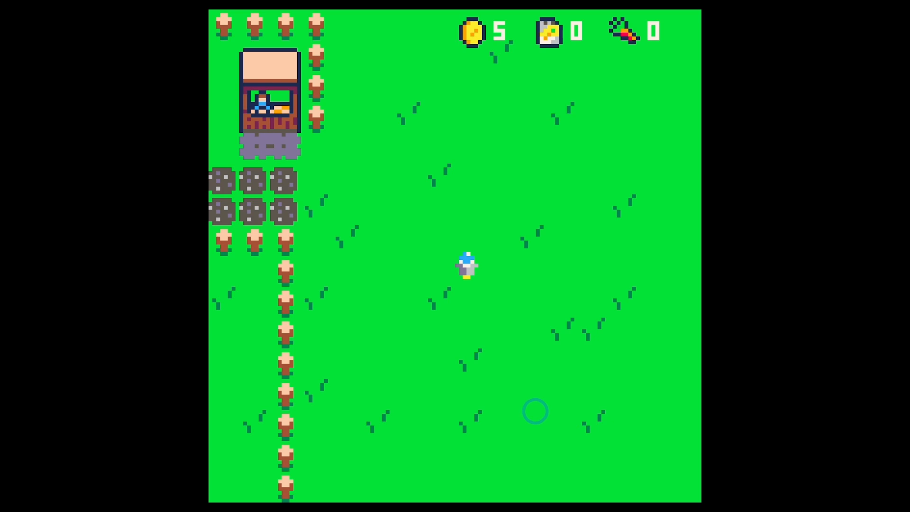
mouse_move(609, 437)
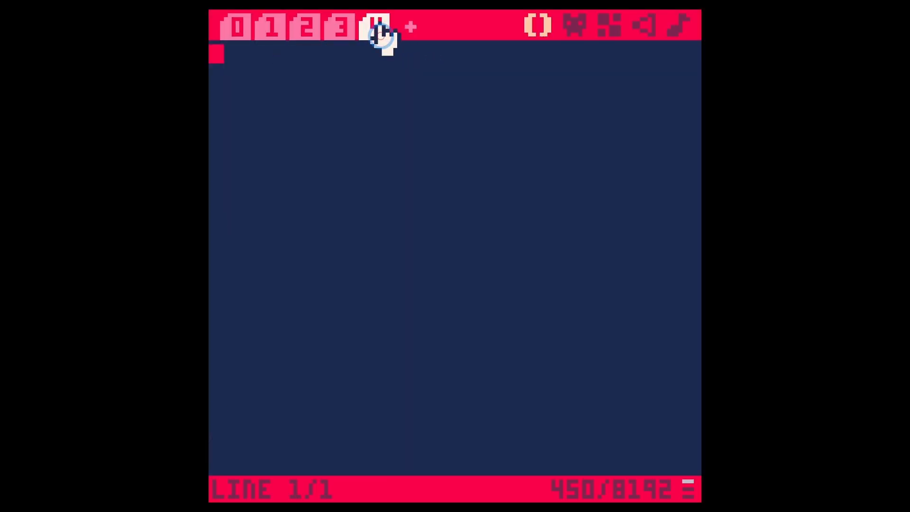
- On code tab 3, add RECTFILL(30,120,98,126,4 as the last line of DINV
left_click(340, 27)
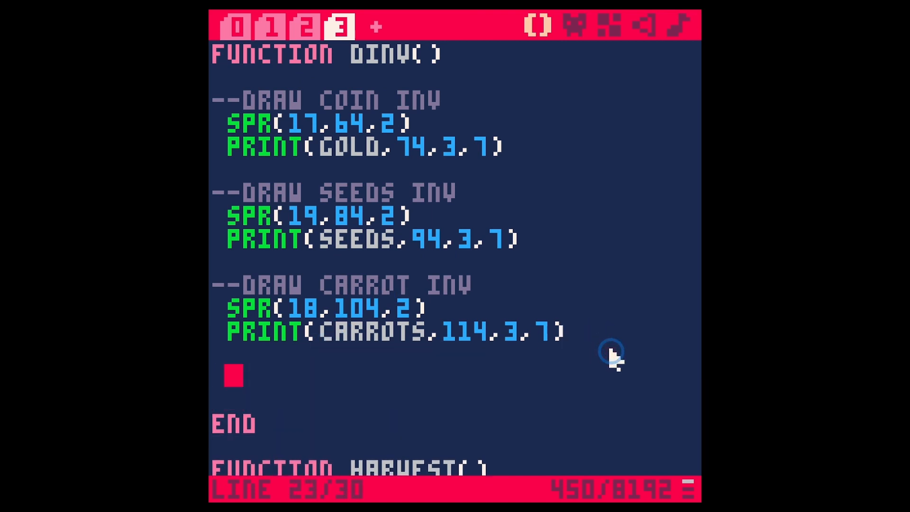
type("REC")
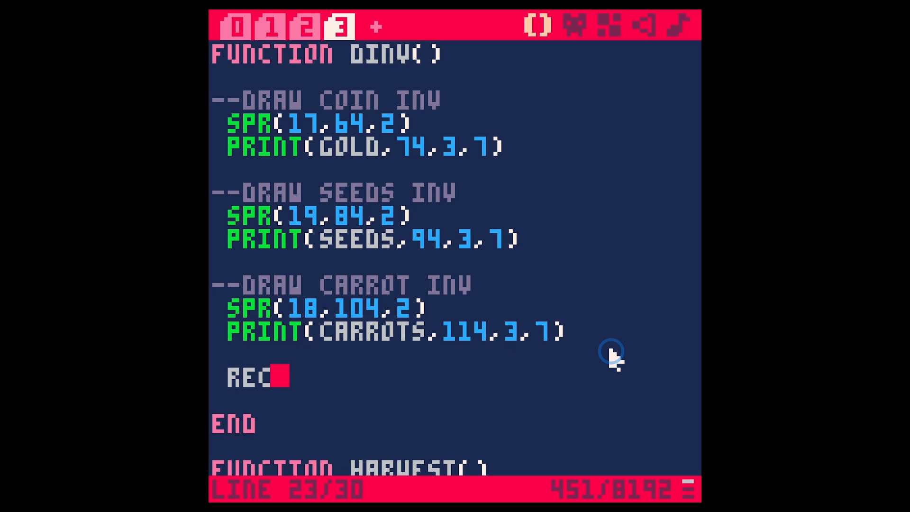
type("TFILL(")
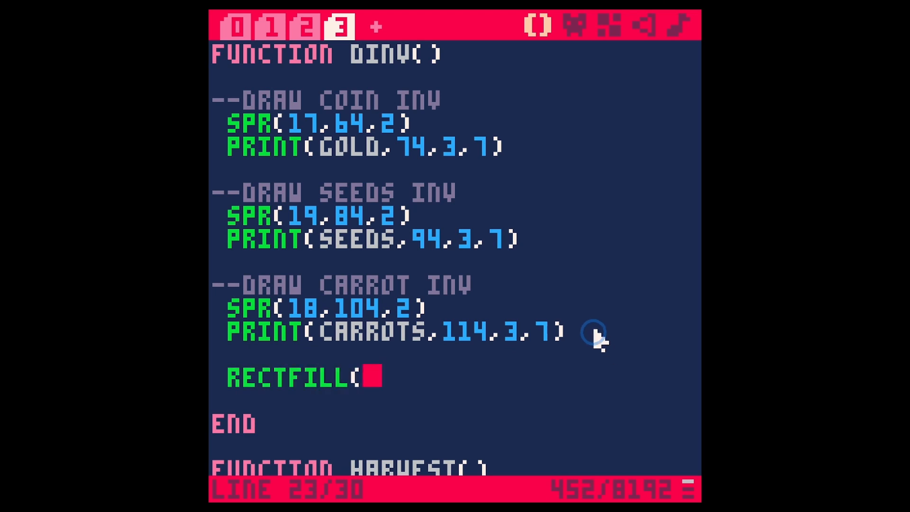
mouse_move(325, 432)
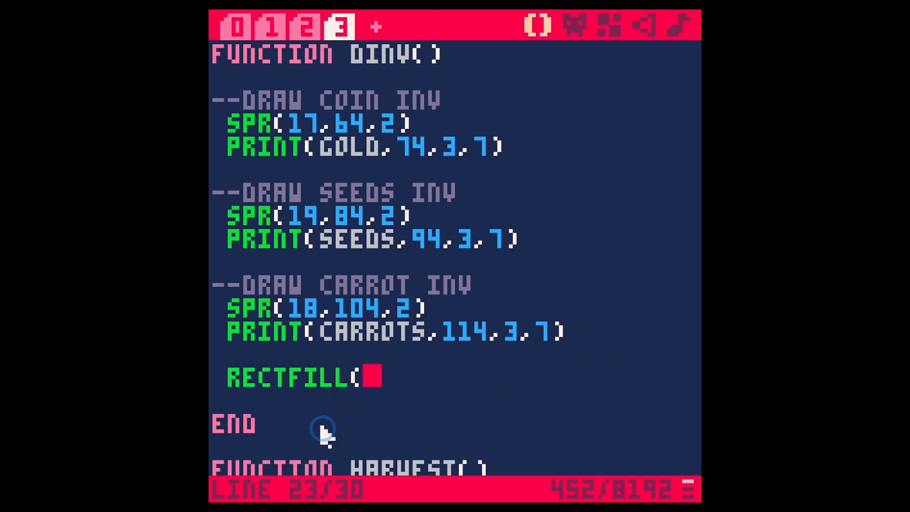
type("3")
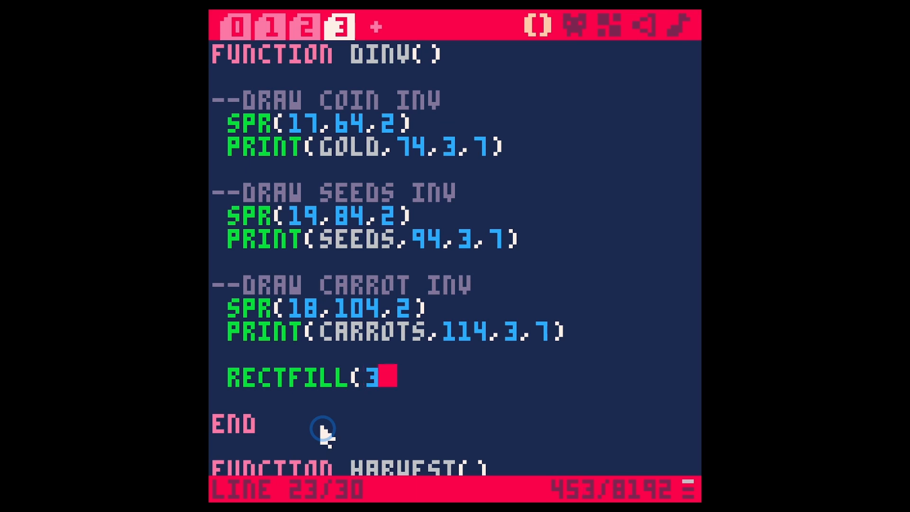
type("0,")
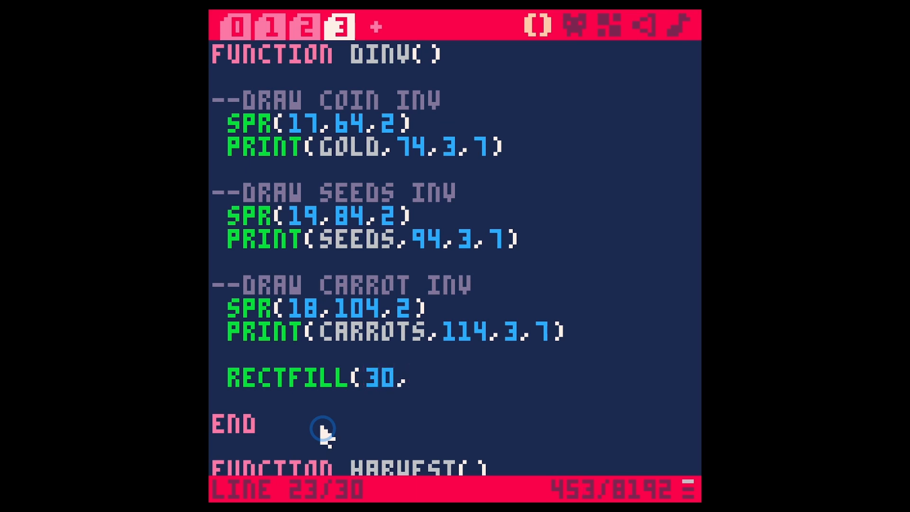
type("120")
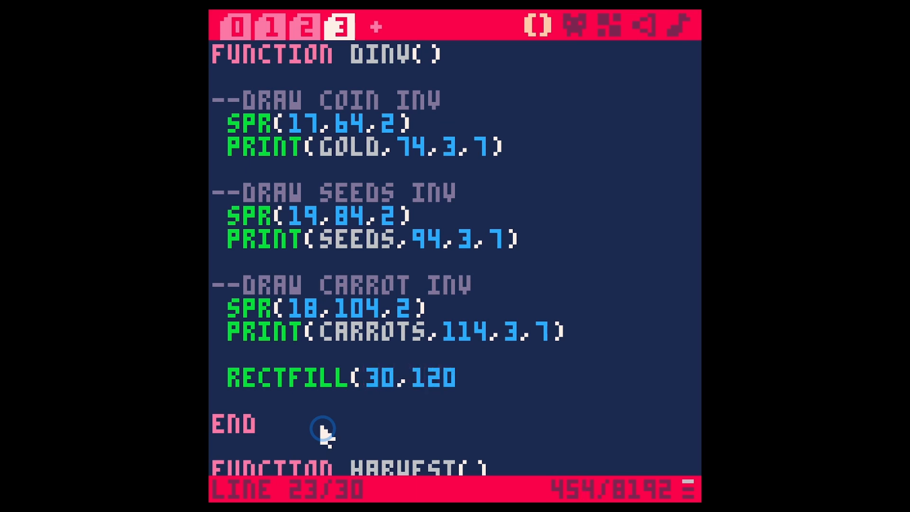
type(",")
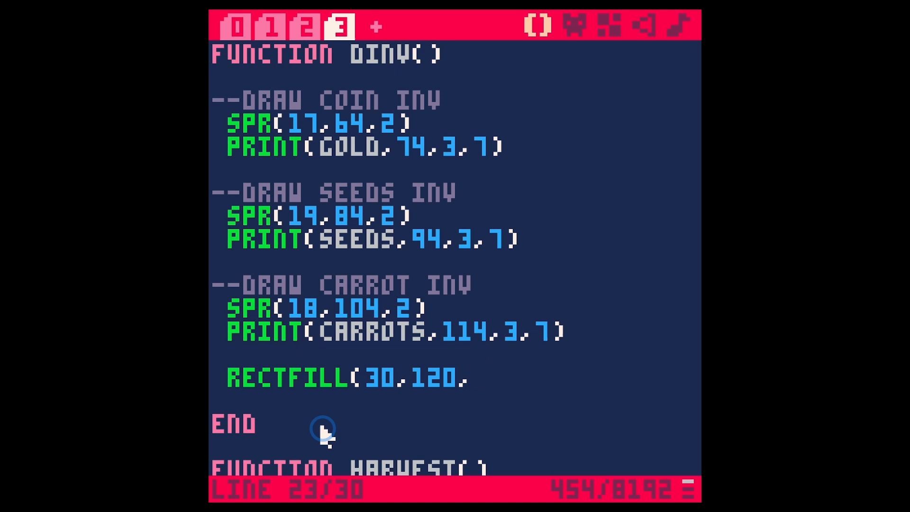
type("98")
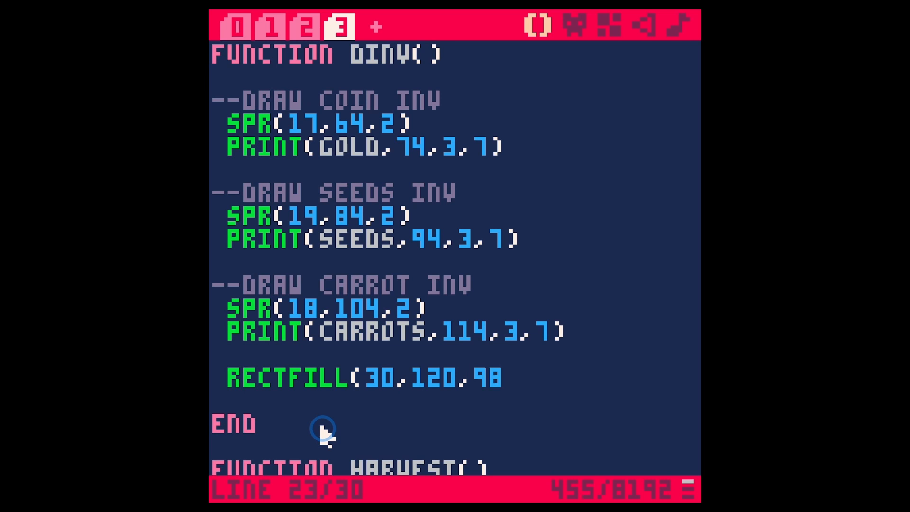
type(",12")
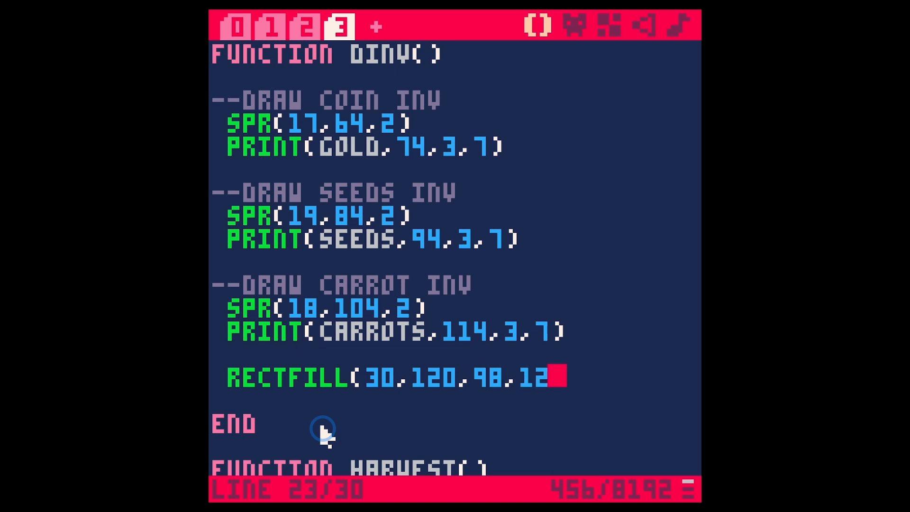
type("6,")
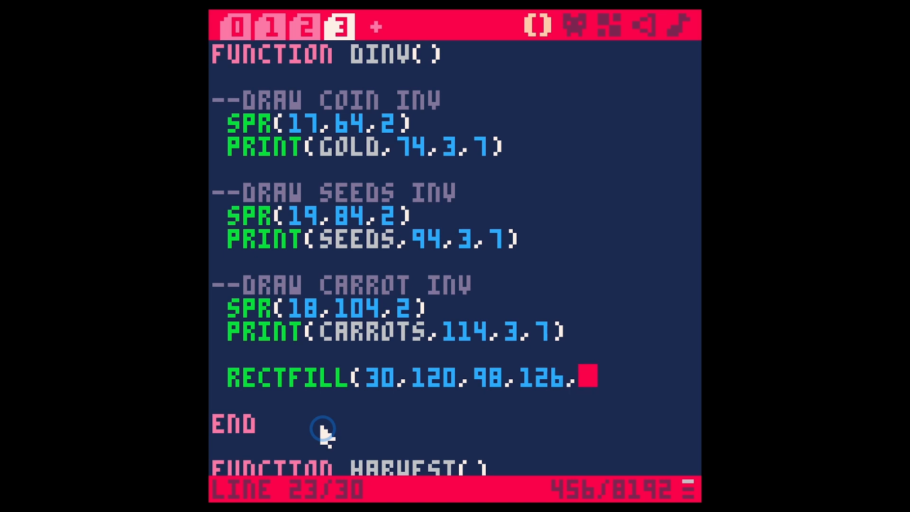
type("4)")
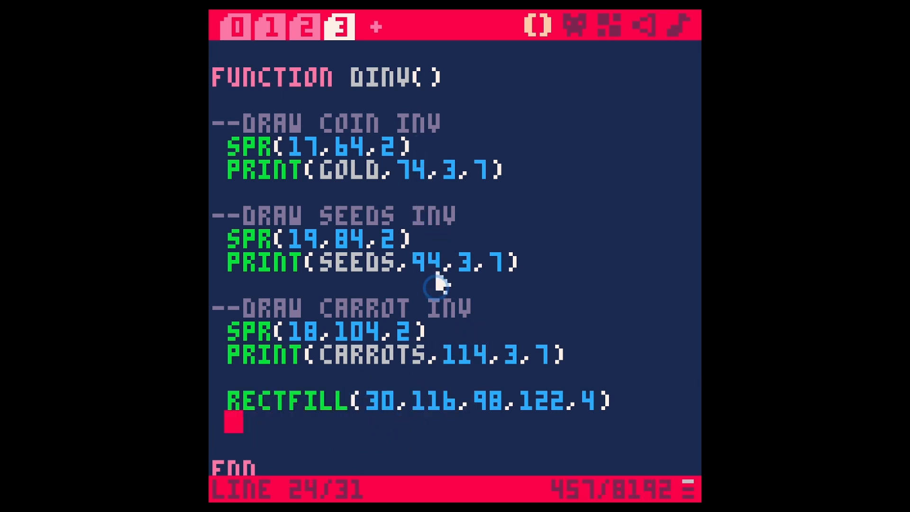
- Add the carrot sprite call SPR(18,21,117) below the RECTFILL line
type("SPR(18,504,2)")
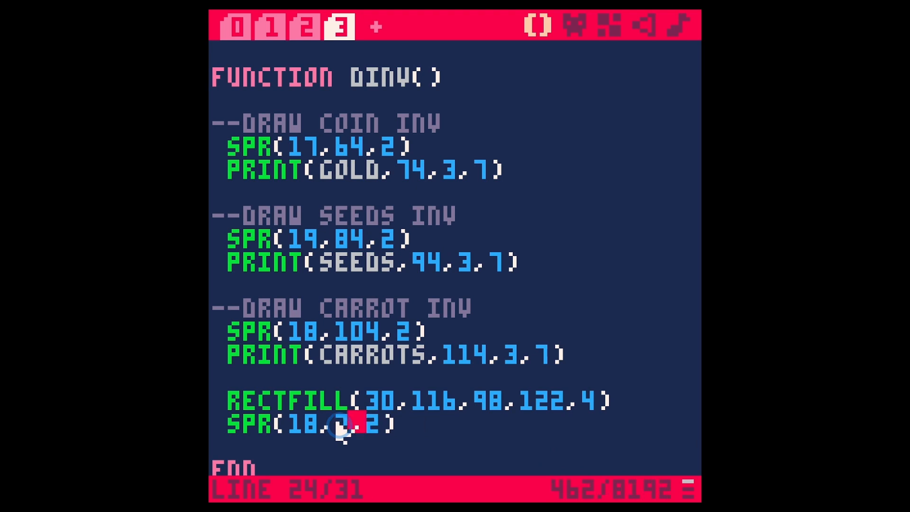
type("21,117")
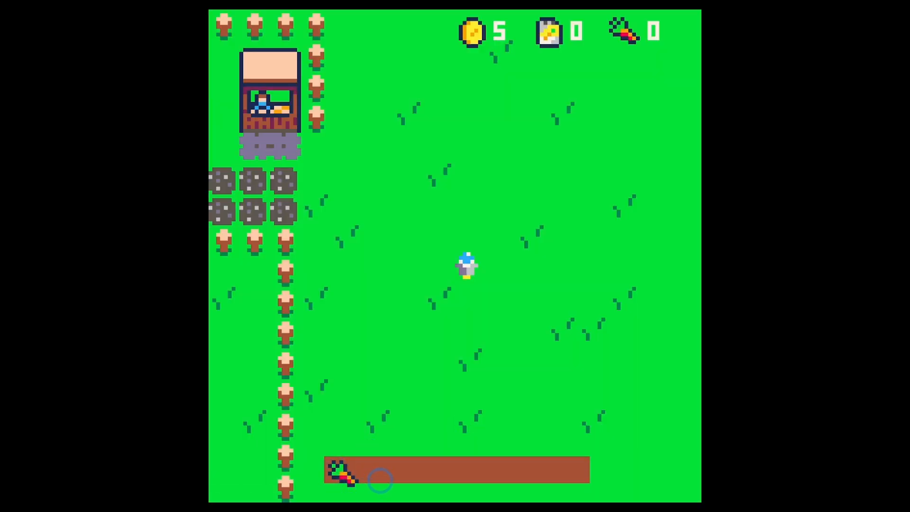
mouse_move(378, 492)
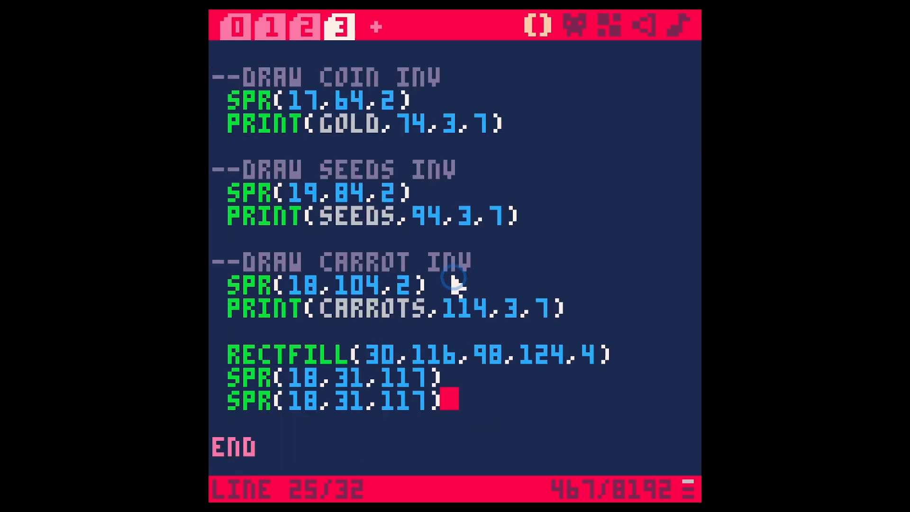
mouse_move(326, 404)
type("6")
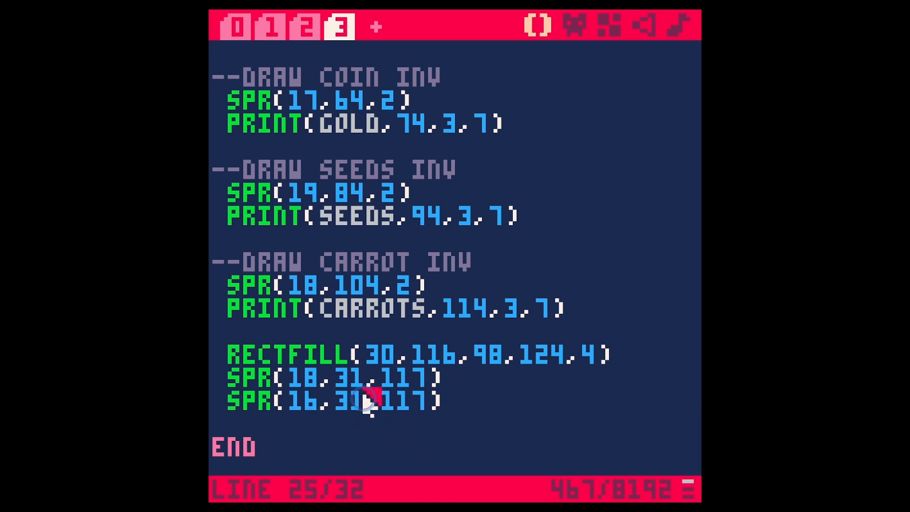
- Edit the copied SPR lines to alternate sprites 18/19, ending with SPR(18,91,117)
type("4")
key("enter")
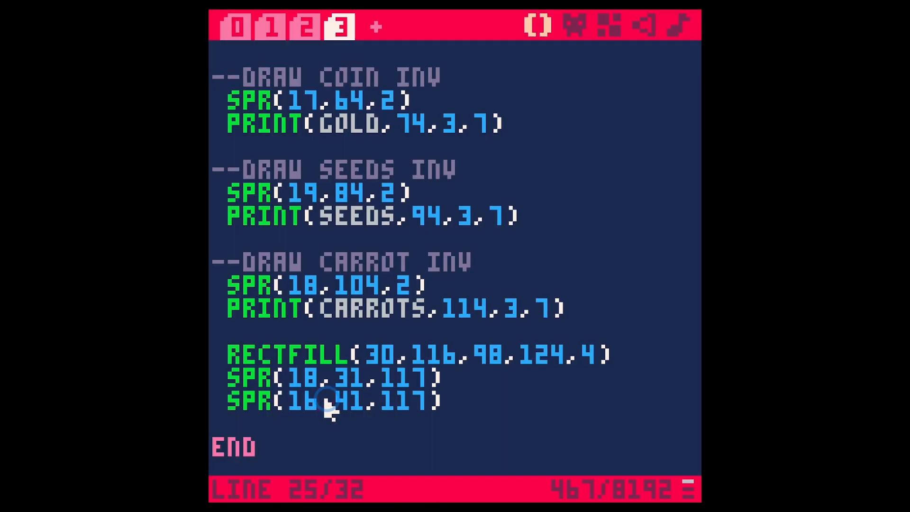
double_click(302, 400)
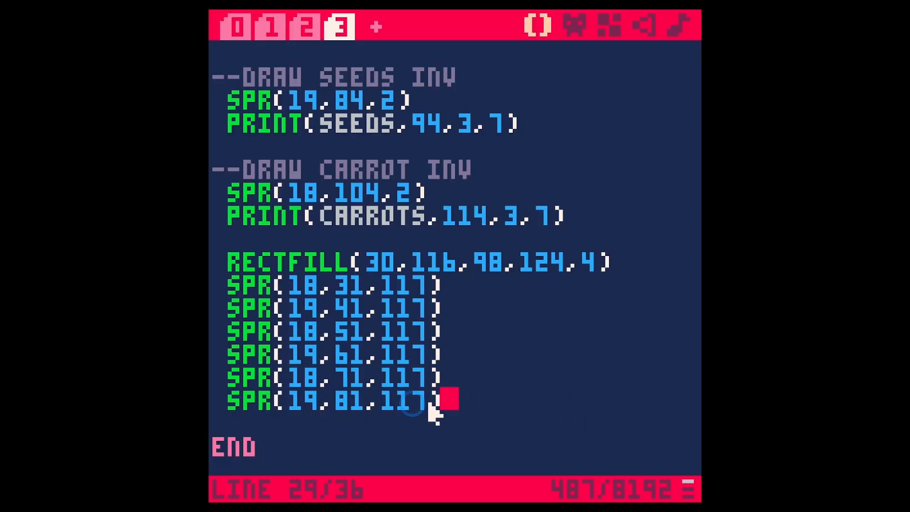
type("SPR(18,91,117)")
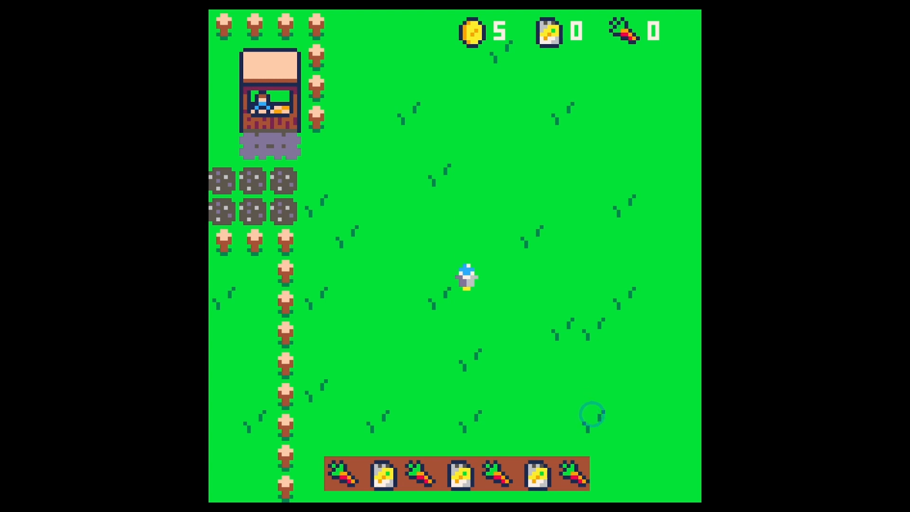
mouse_move(594, 454)
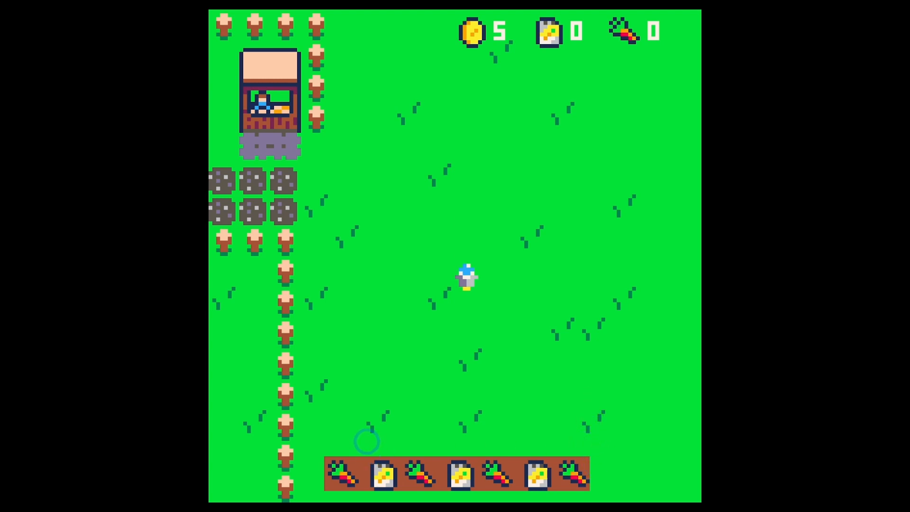
mouse_move(493, 353)
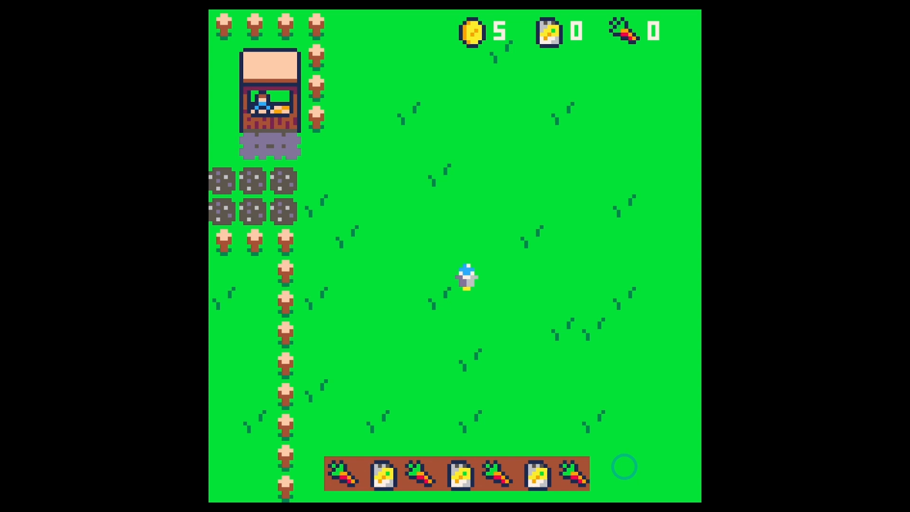
mouse_move(550, 450)
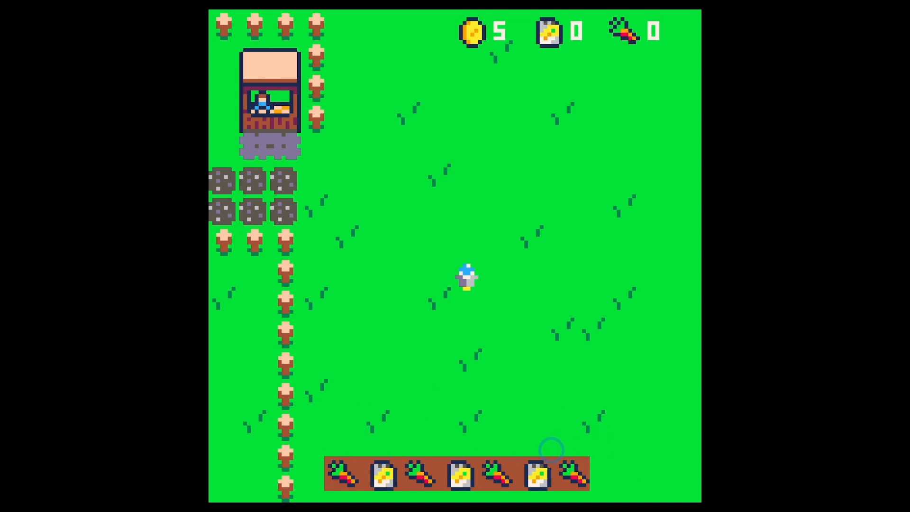
mouse_move(586, 430)
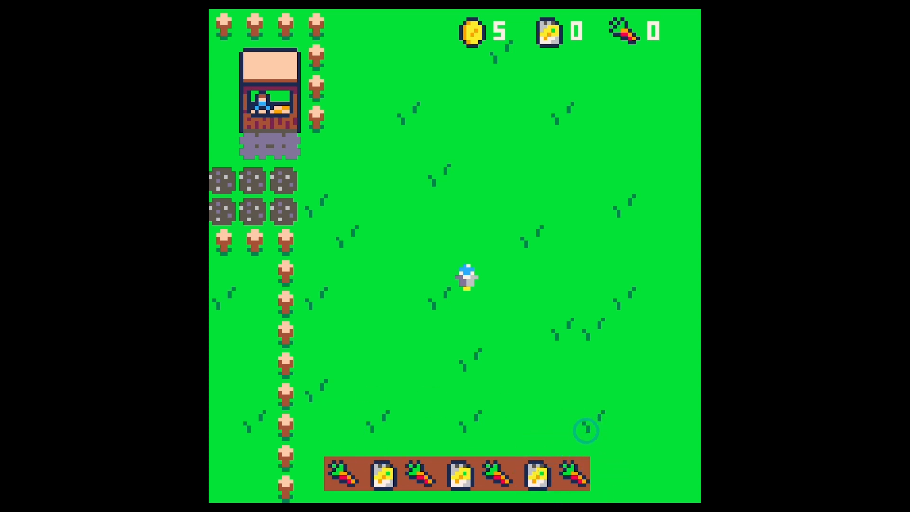
mouse_move(363, 502)
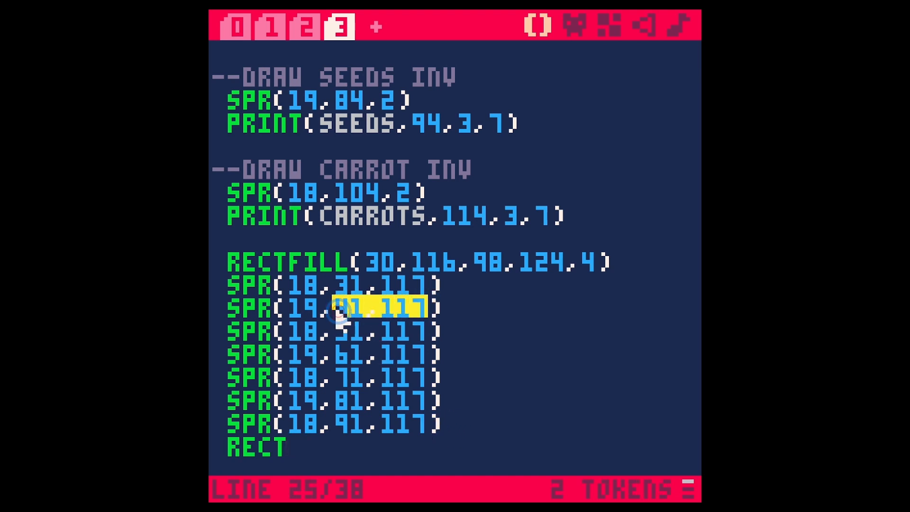
- Write a RECT call outlining the second hotbar slot from 40,116 to 49,123
type("()")
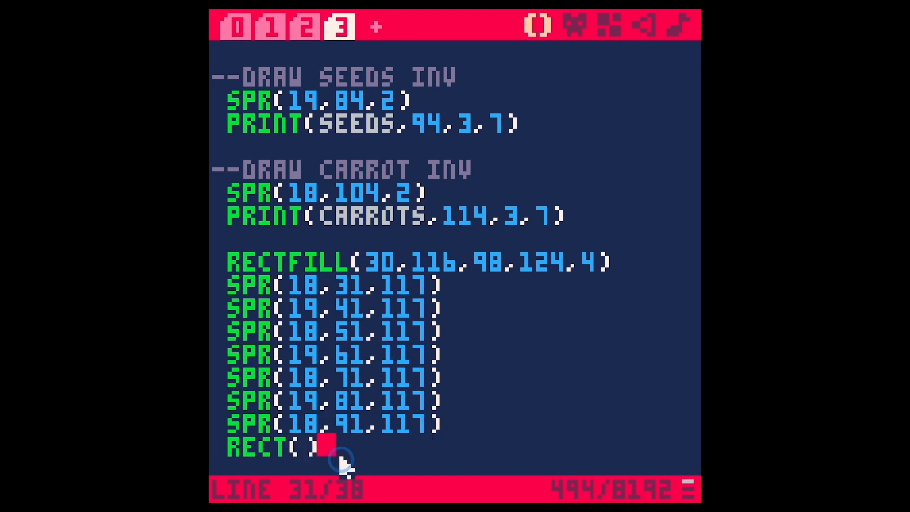
type("41,117,")
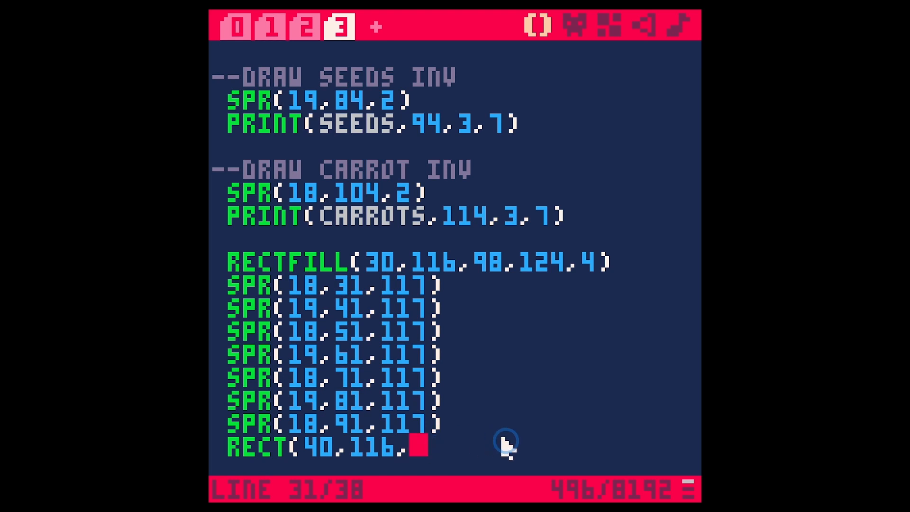
mouse_move(464, 455)
type("49,1")
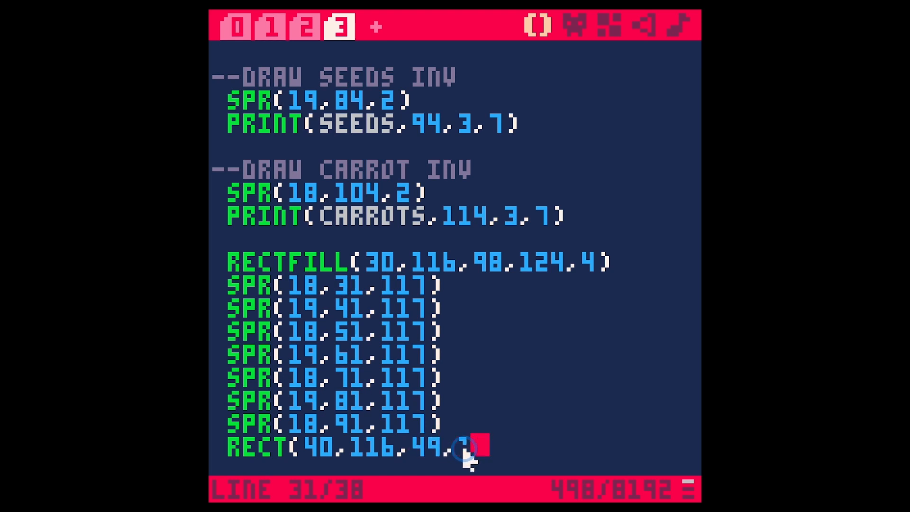
type("23")
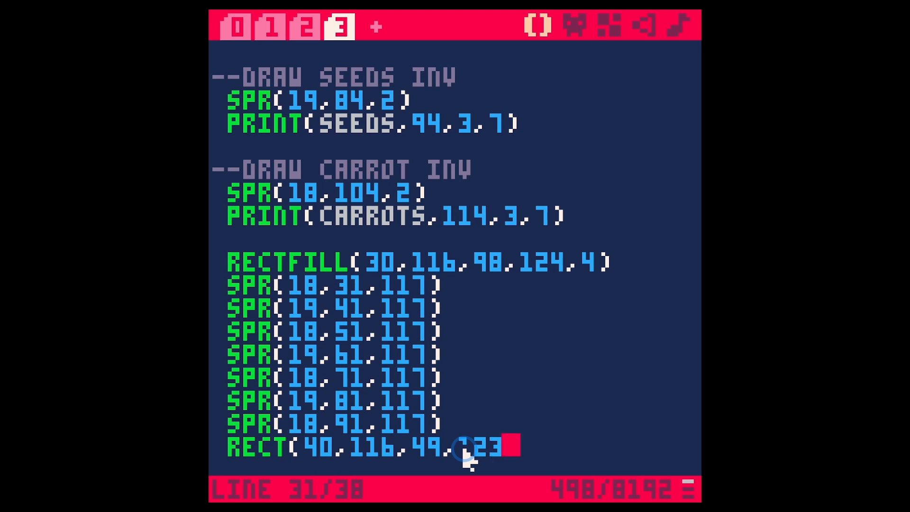
left_click(609, 25)
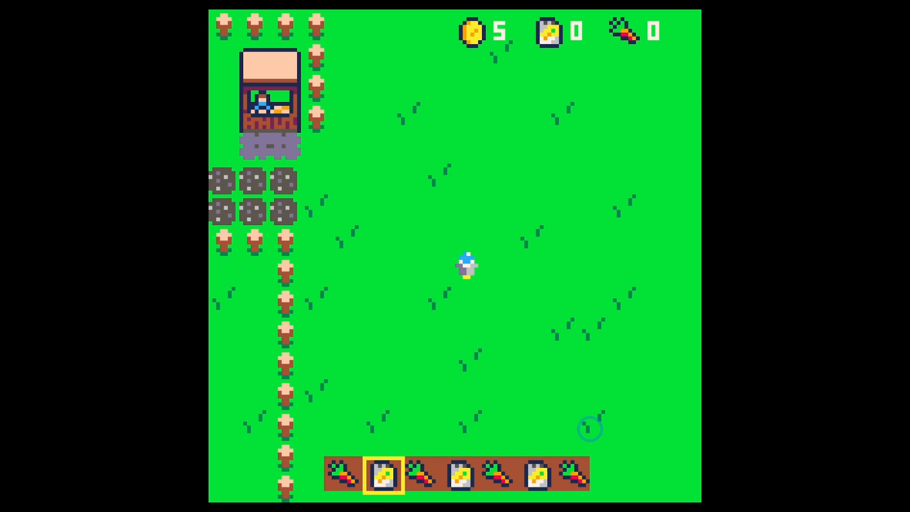
mouse_move(525, 434)
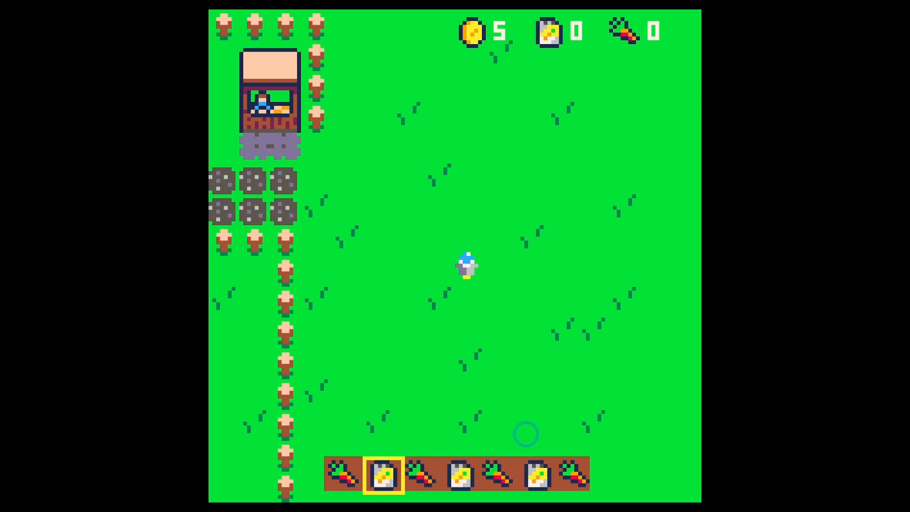
mouse_move(619, 476)
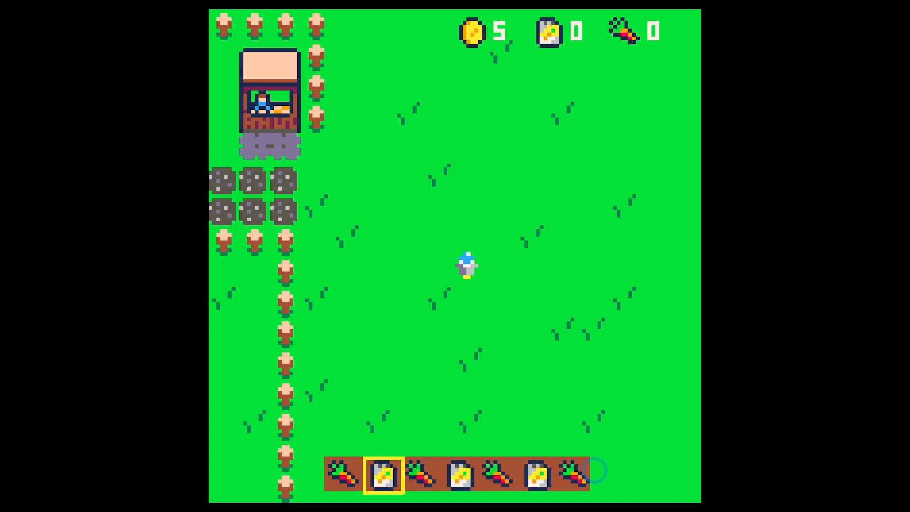
mouse_move(643, 456)
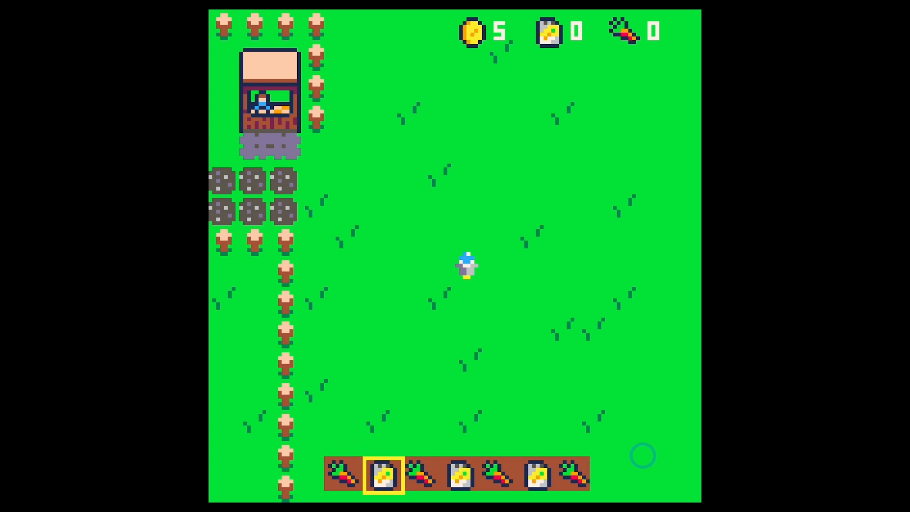
mouse_move(644, 445)
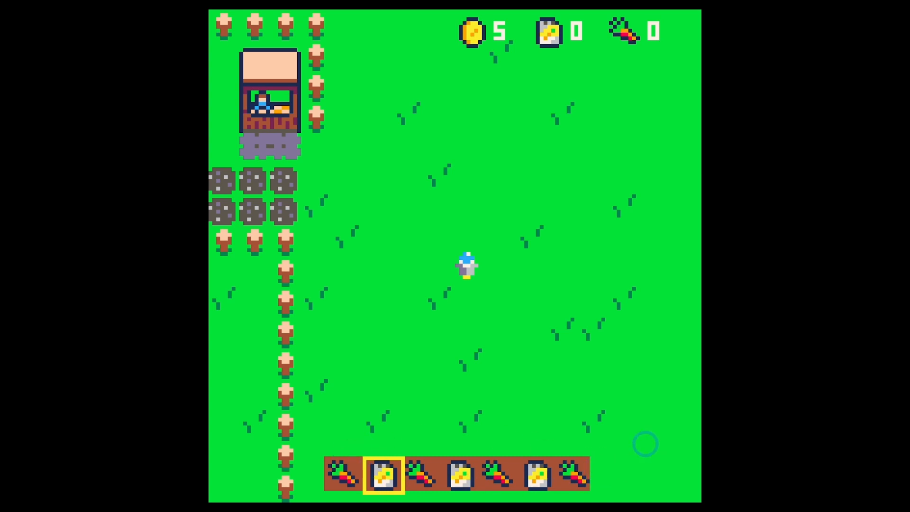
mouse_move(636, 431)
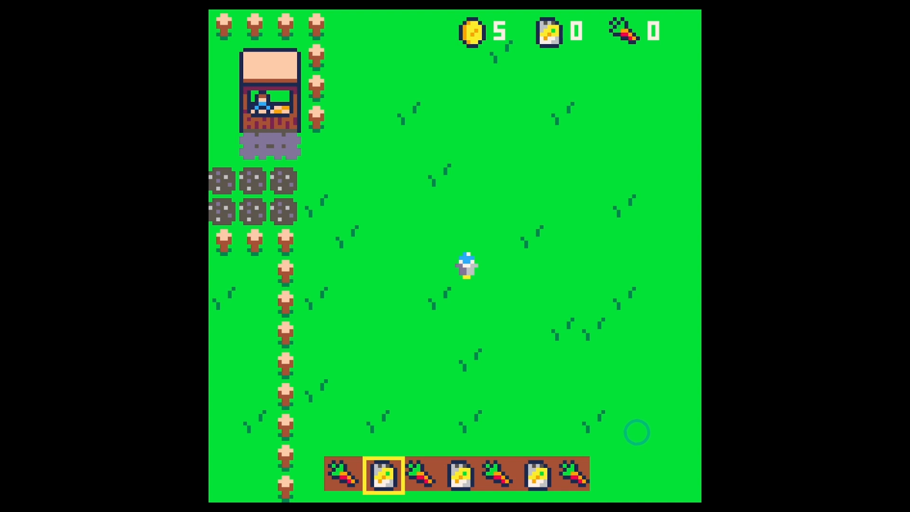
mouse_move(523, 326)
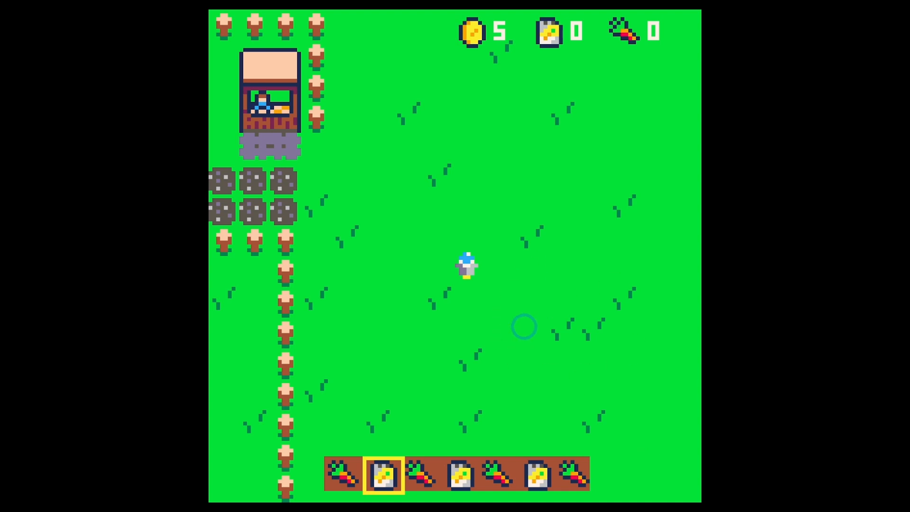
mouse_move(551, 288)
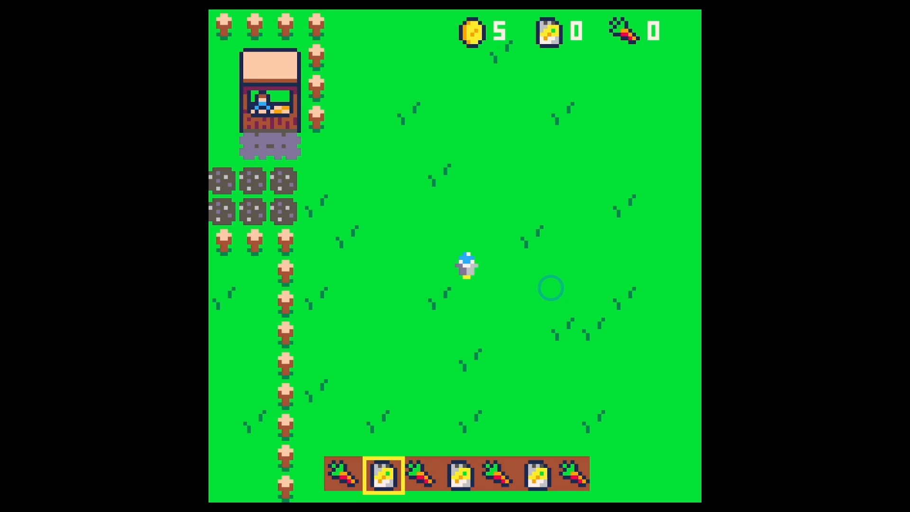
mouse_move(570, 298)
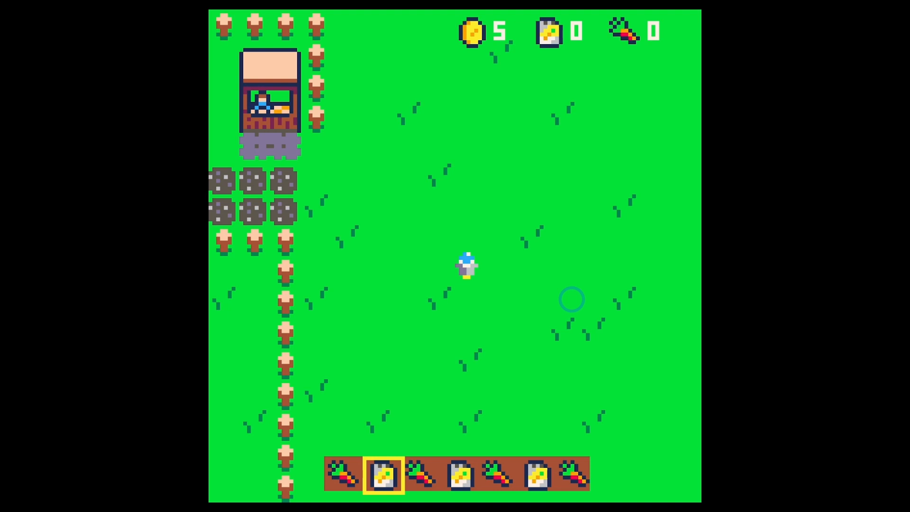
mouse_move(711, 118)
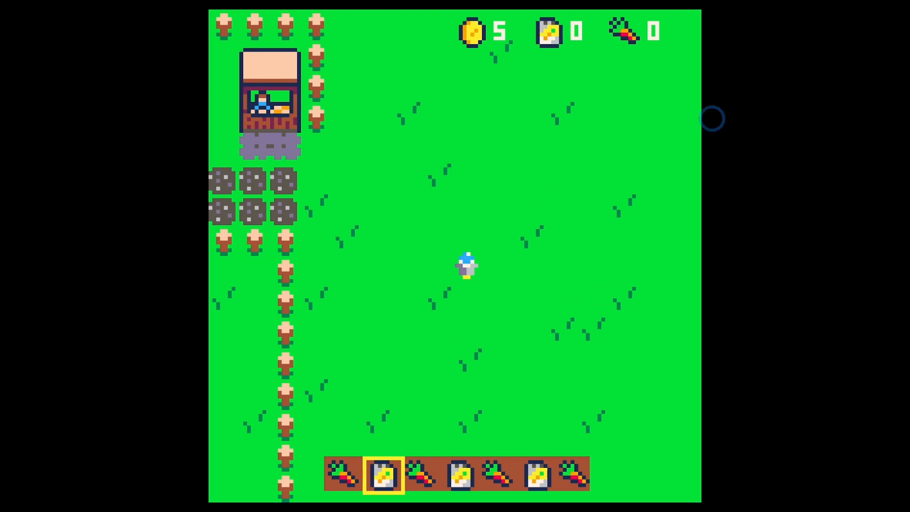
mouse_move(561, 382)
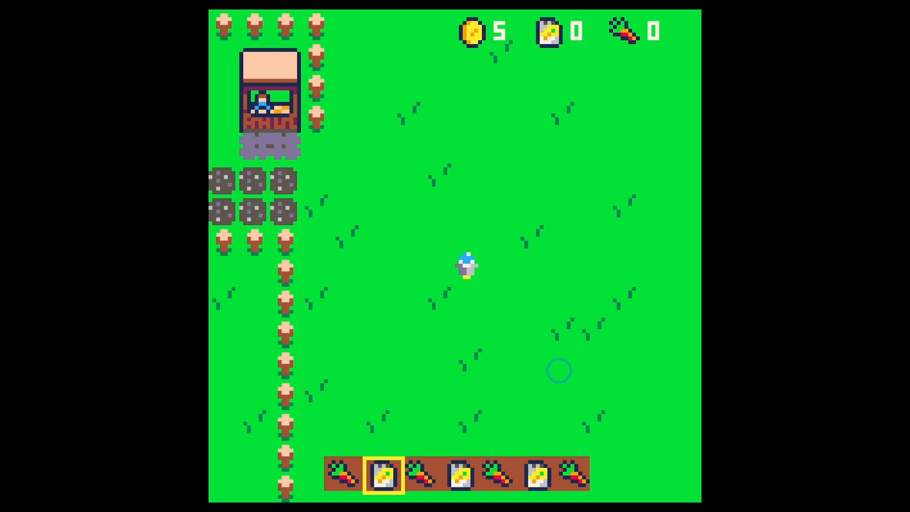
mouse_move(573, 375)
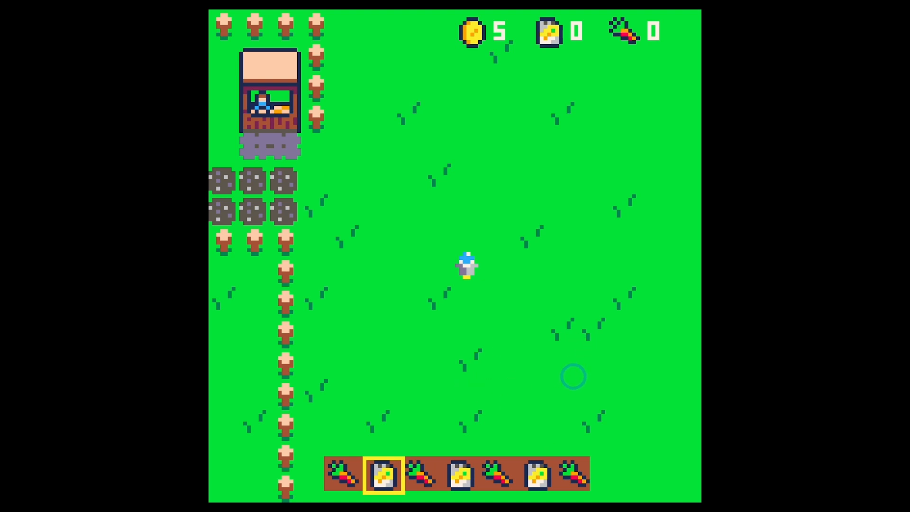